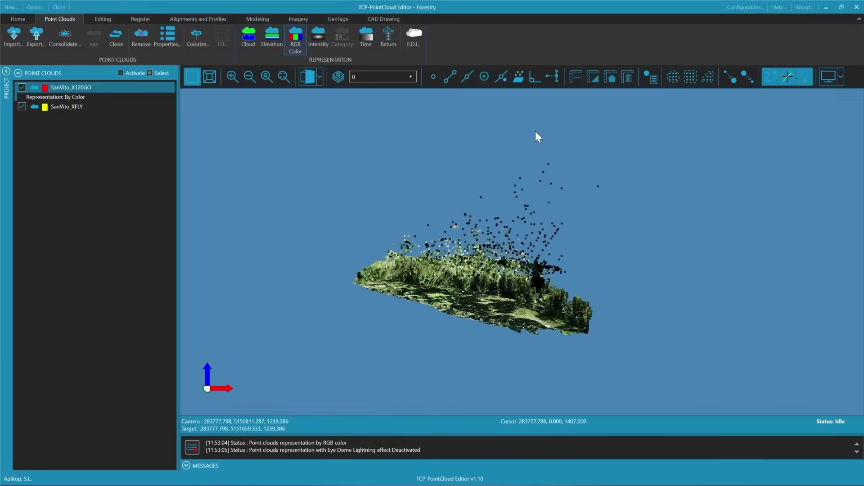
Begin a polygon selection over the canopy and cancel the first attempt
left_click(706, 77)
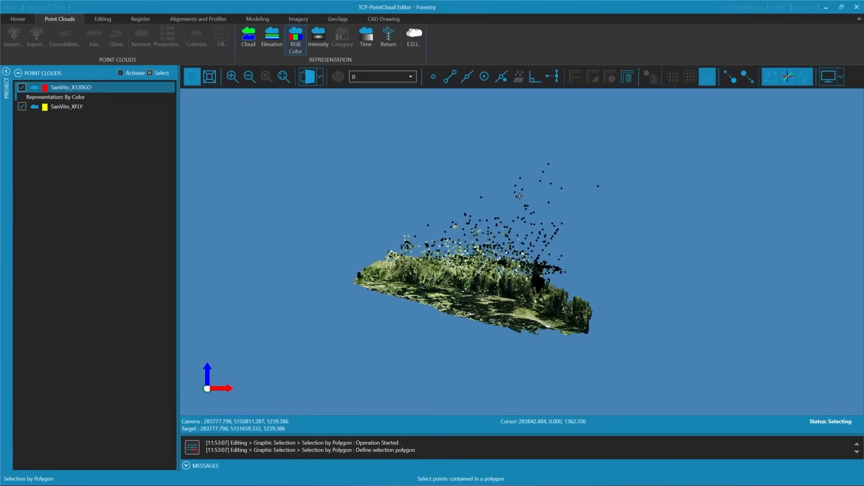
mouse_move(748, 75)
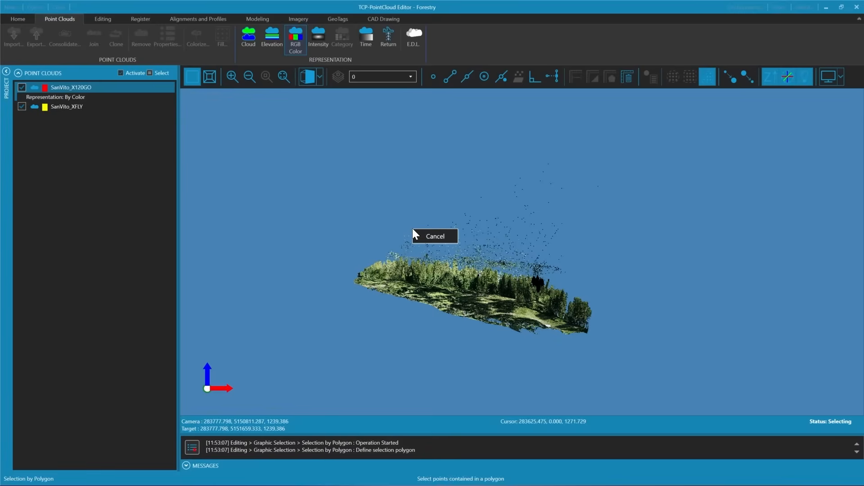
left_click(435, 236)
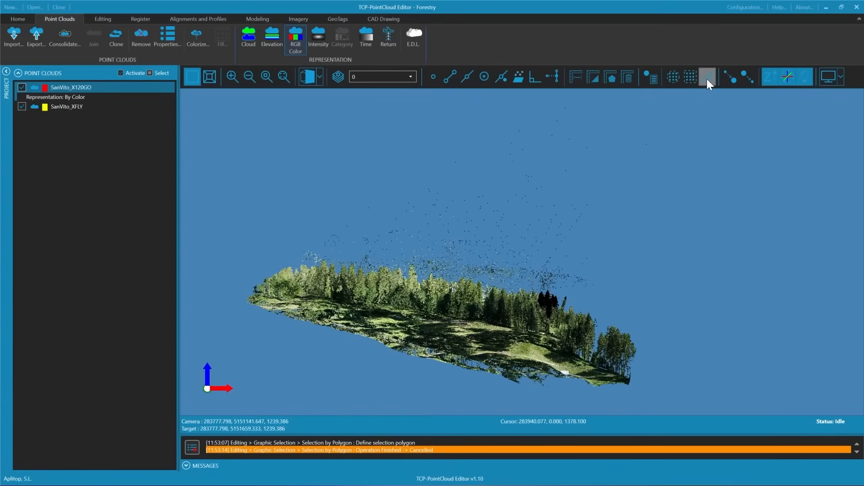
Outline the floating noise above the canopy with a polygon and delete the enclosed points
left_click(707, 76)
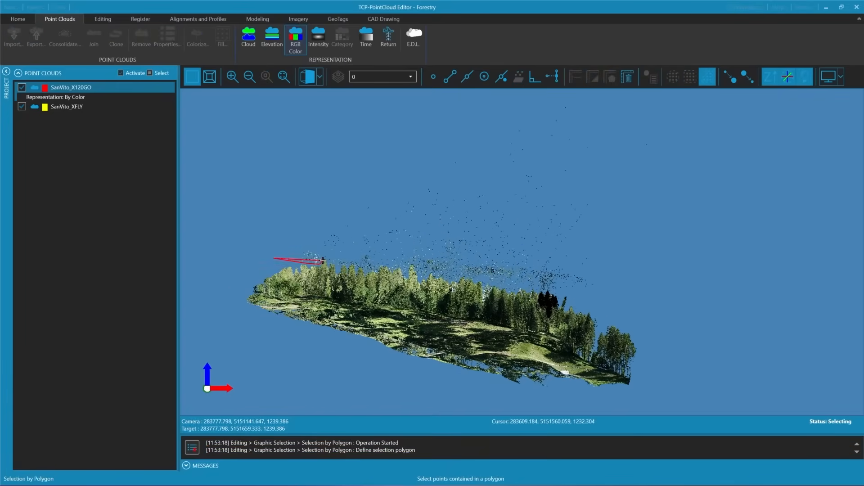
left_click(451, 276)
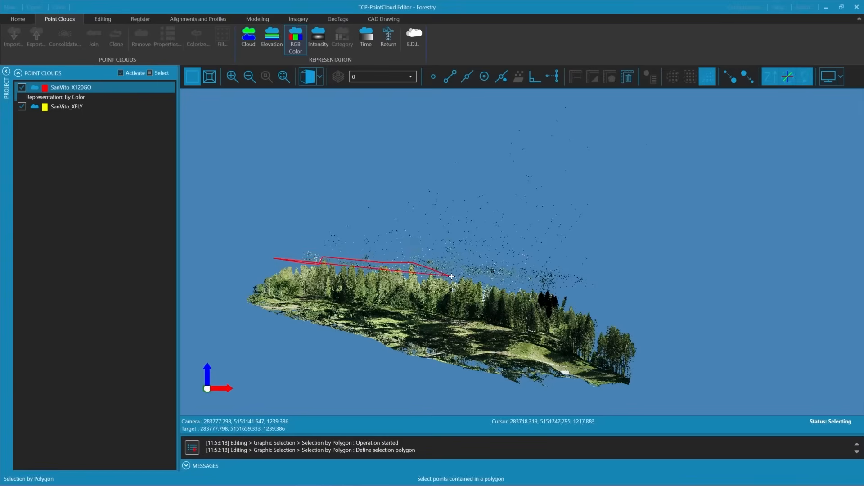
left_click(588, 99)
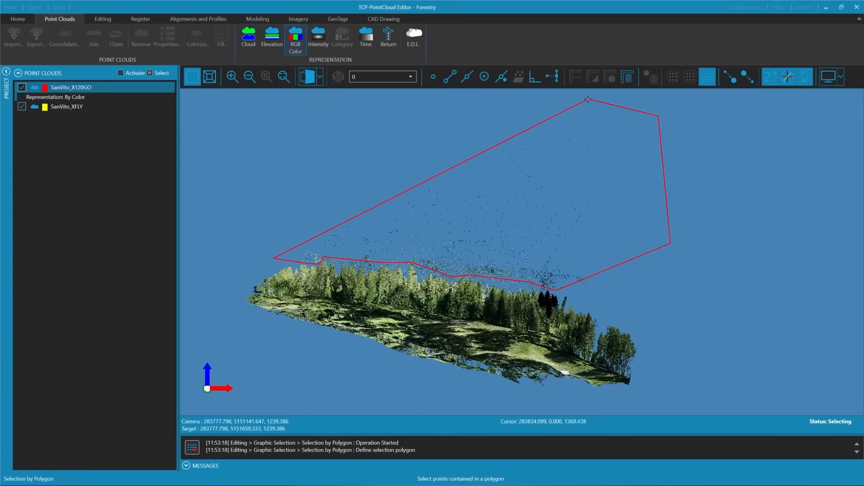
double_click(588, 99)
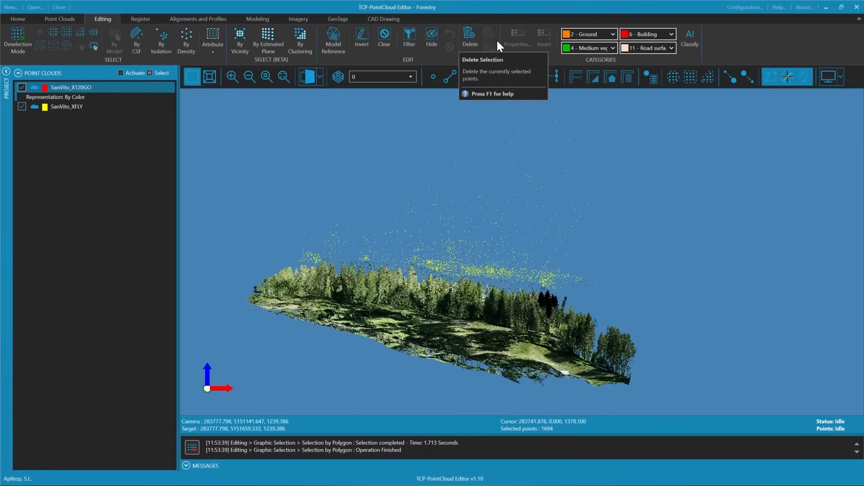
left_click(469, 36)
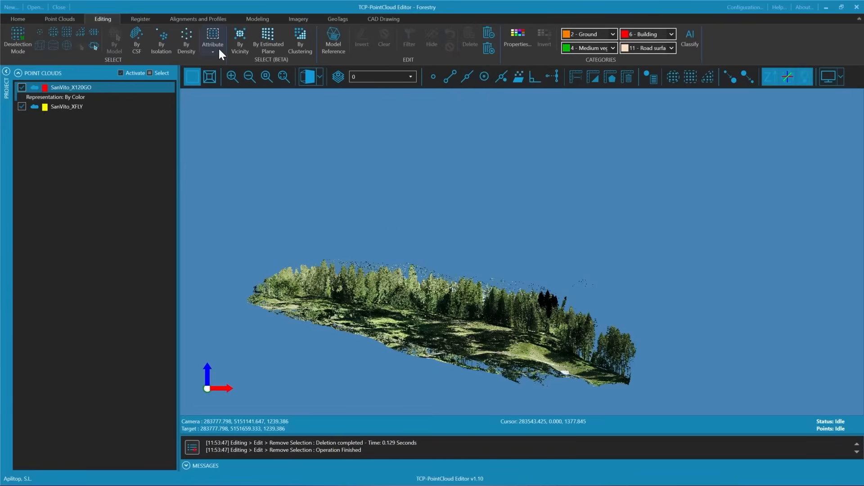
Select points by Return type First of Many and Intermediate, then delete them
left_click(213, 45)
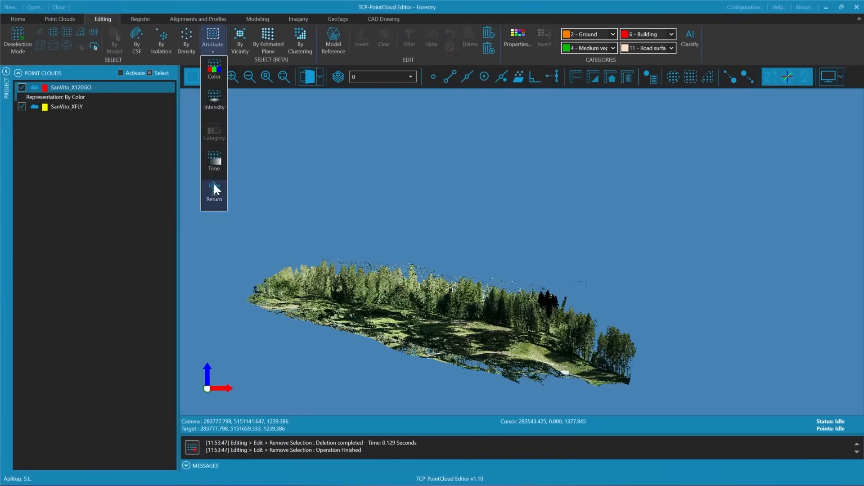
left_click(214, 191)
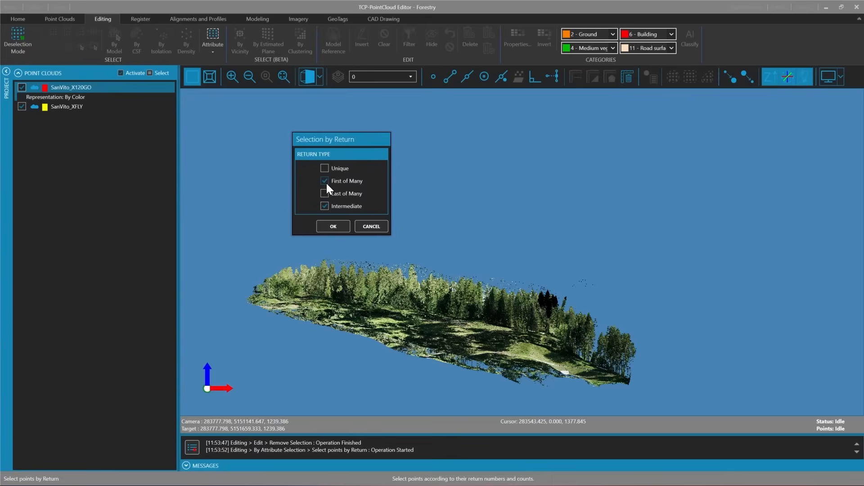
mouse_move(333, 226)
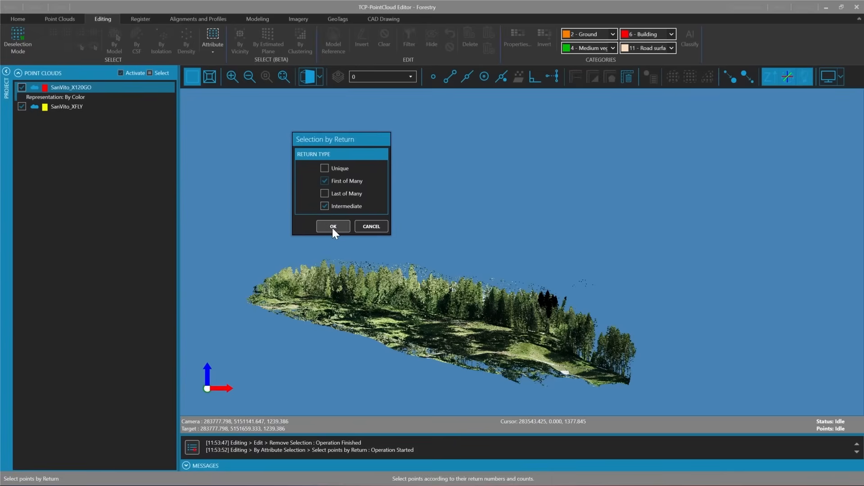
left_click(332, 226)
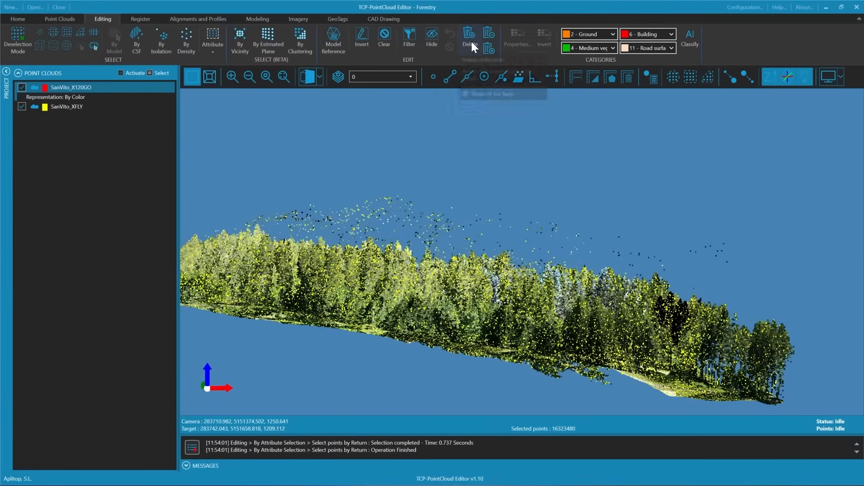
left_click(469, 38)
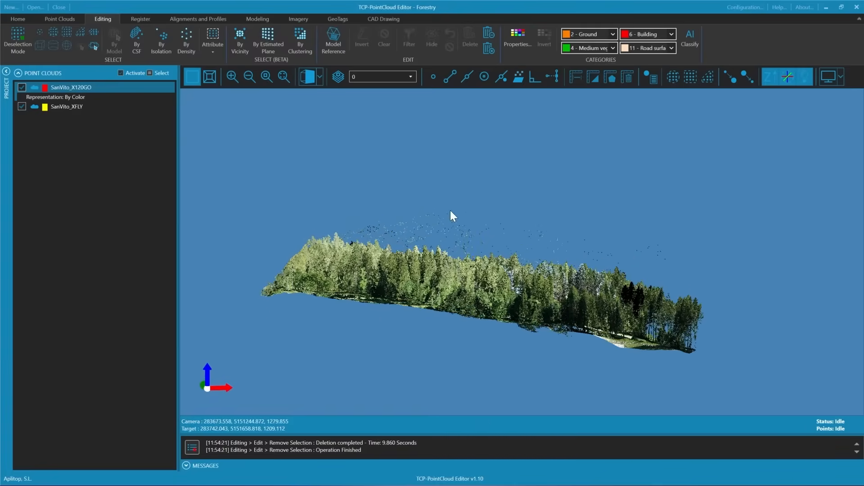
mouse_move(346, 167)
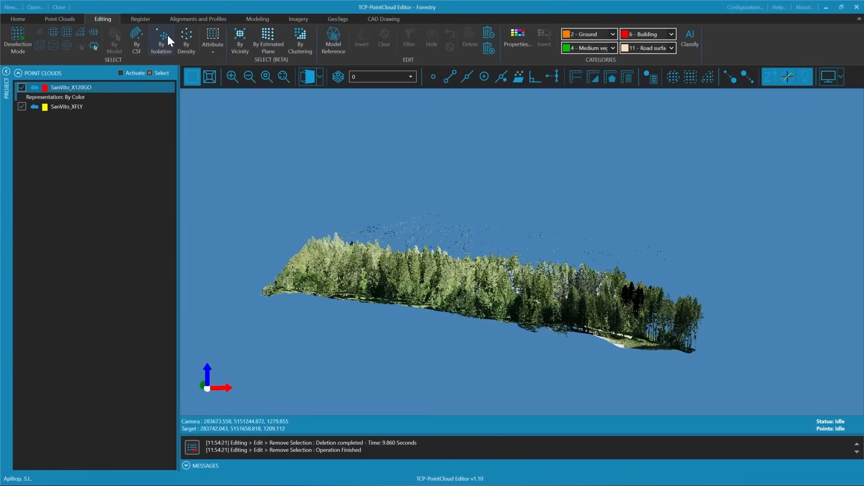
Select isolated points with search radius 0.200 and 2 neighbours, then delete them
left_click(160, 41)
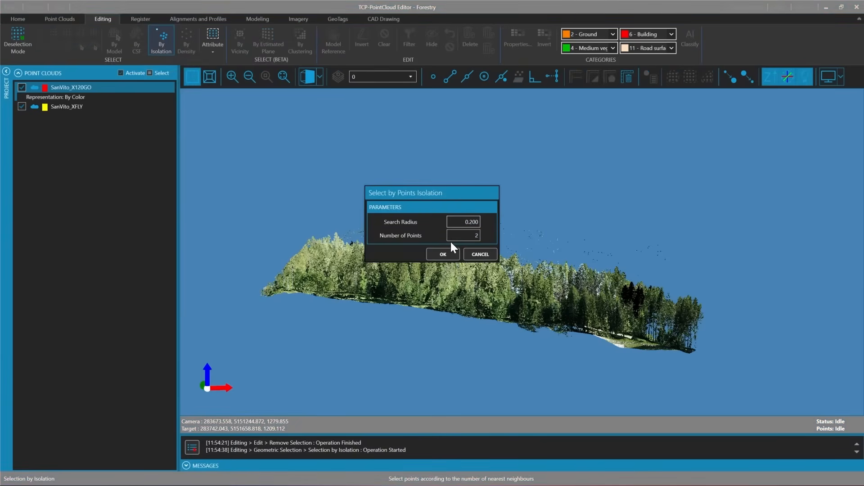
left_click(443, 254)
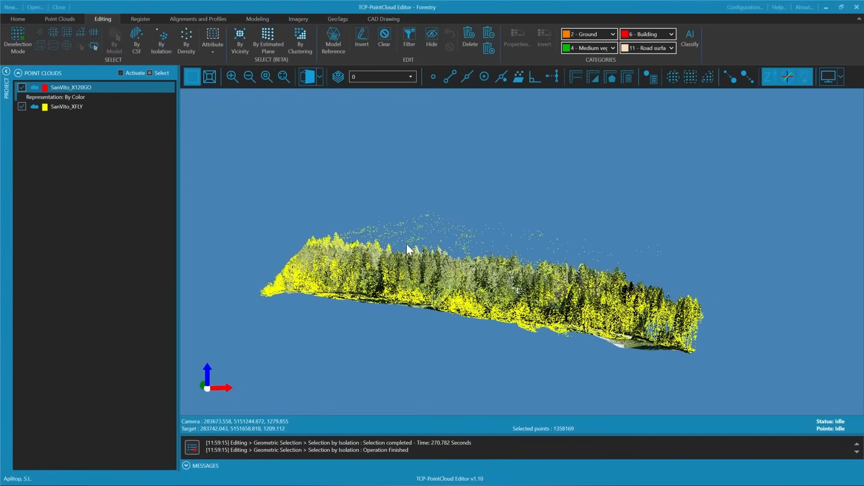
scroll("down", 3)
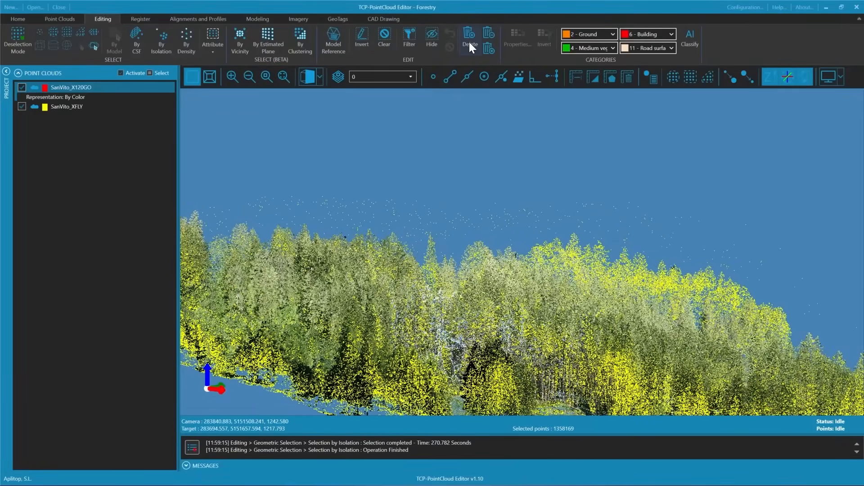
left_click(470, 37)
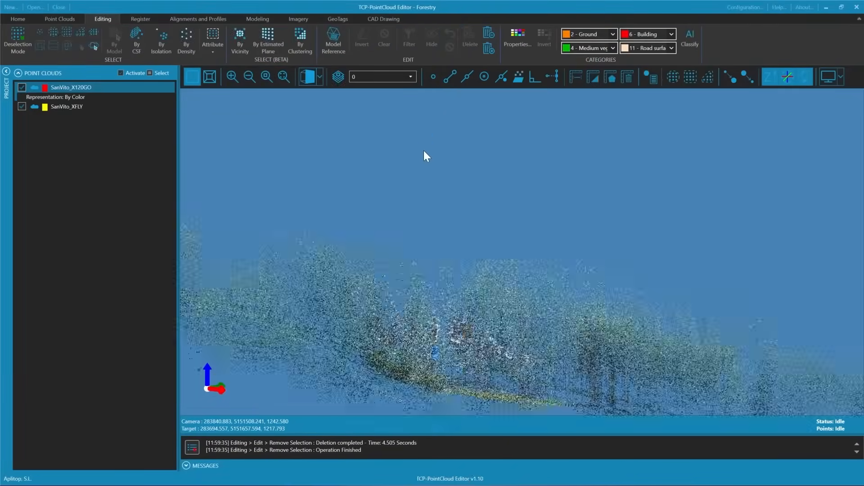